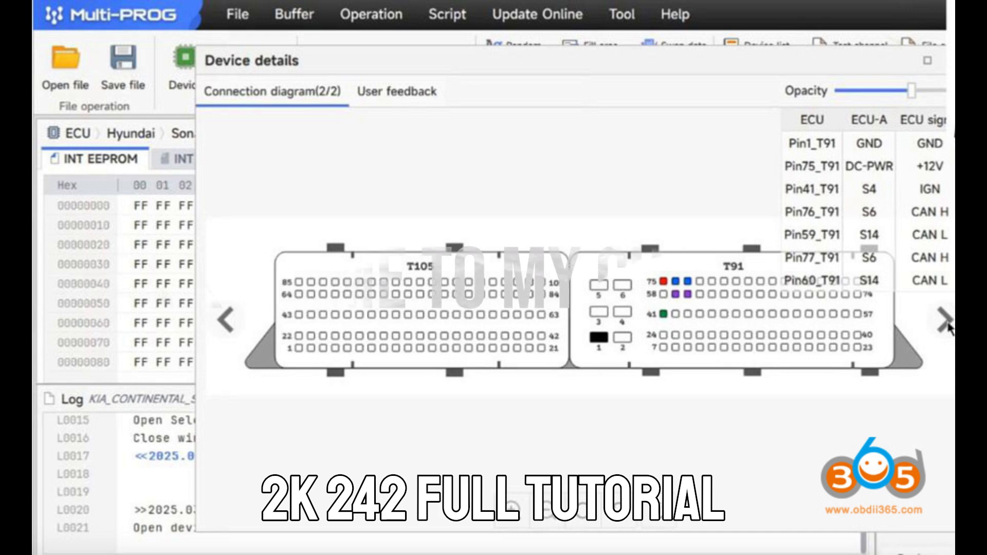
- Read the Kia Continental SIM2K-242 donor ECU's internal flash into the buffer
left_click(222, 309)
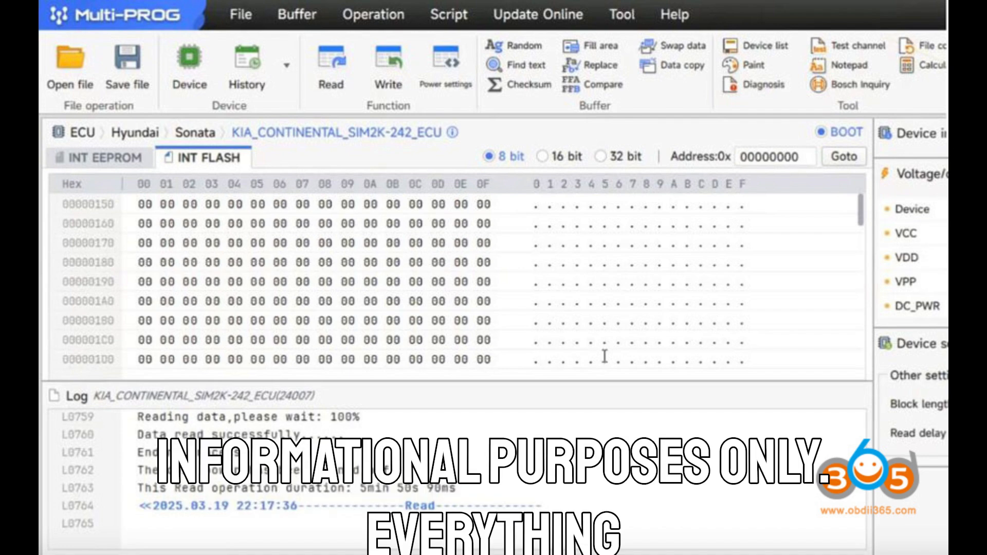
- Write the saved donor INT EEPROM file to the Hyundai i35 target ECU and view its connection diagram
left_click(100, 159)
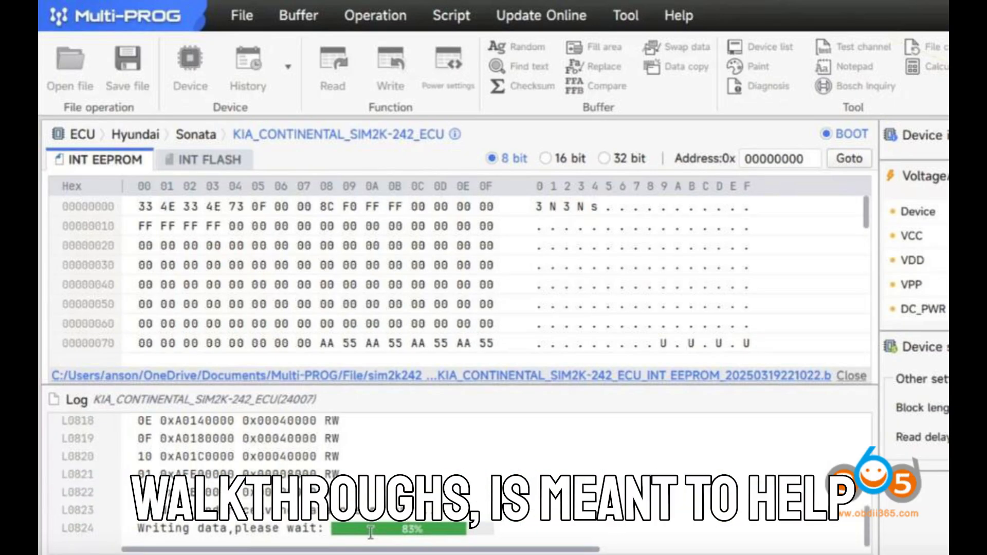
left_click(209, 159)
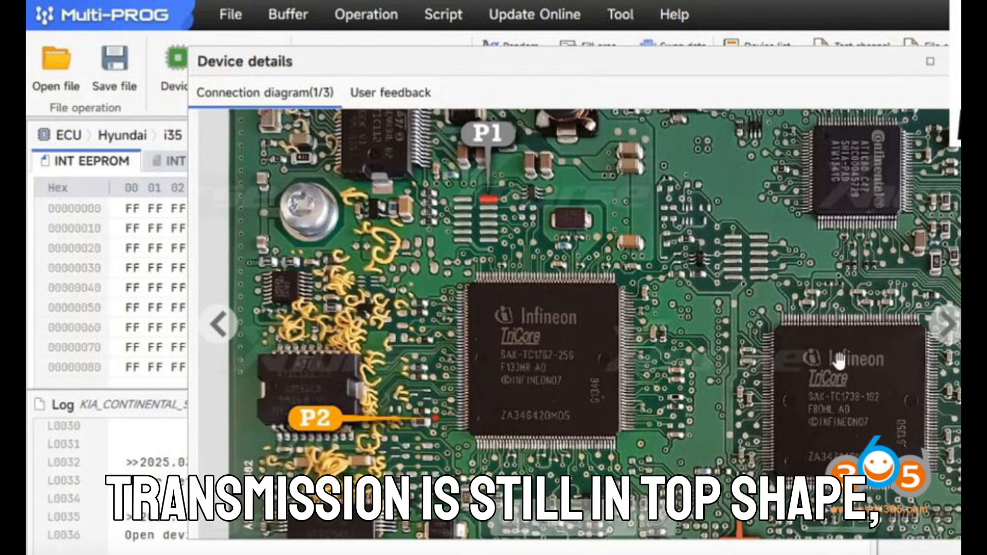
- Read the Sonata SIM2K-242 internal flash until the log shows 'Data read successfully'
left_click(936, 61)
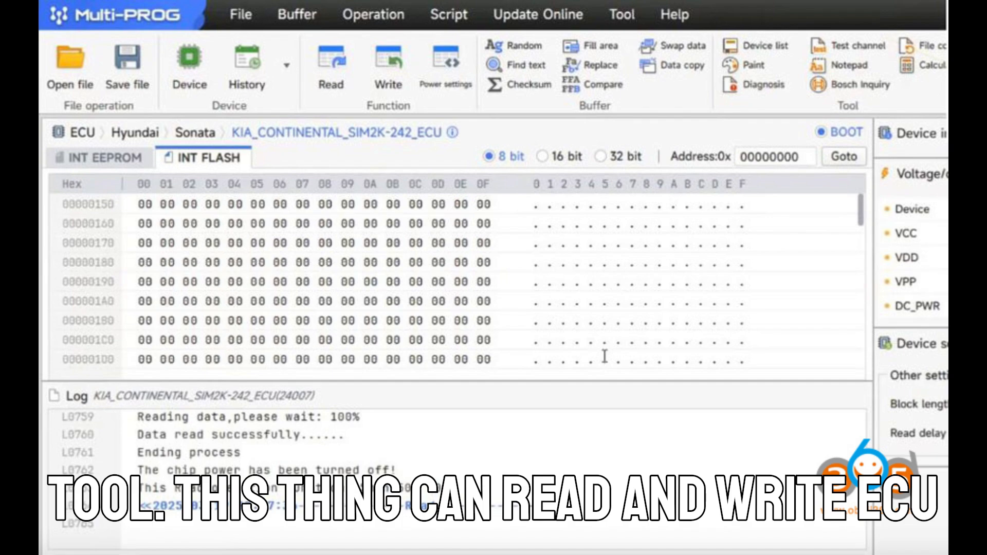
left_click(98, 159)
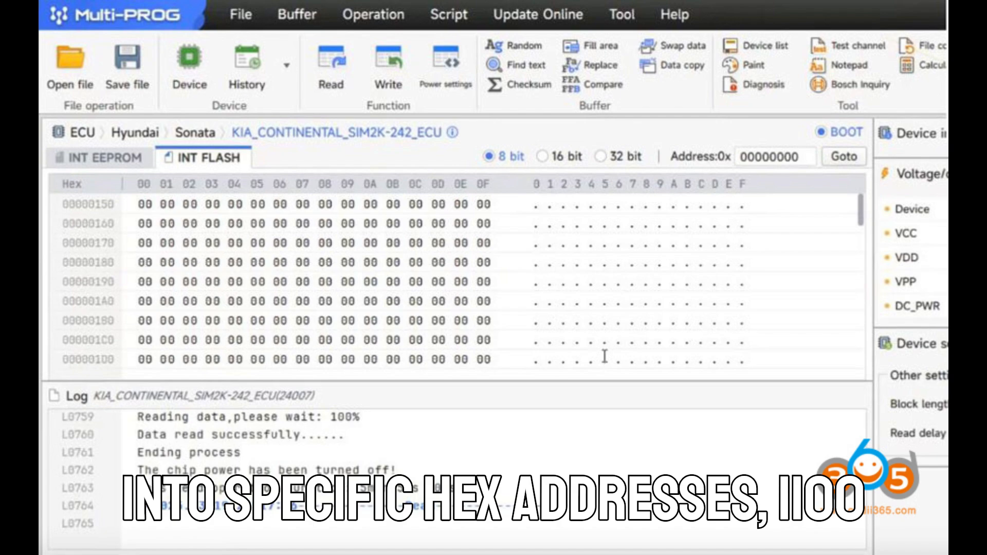
left_click(99, 160)
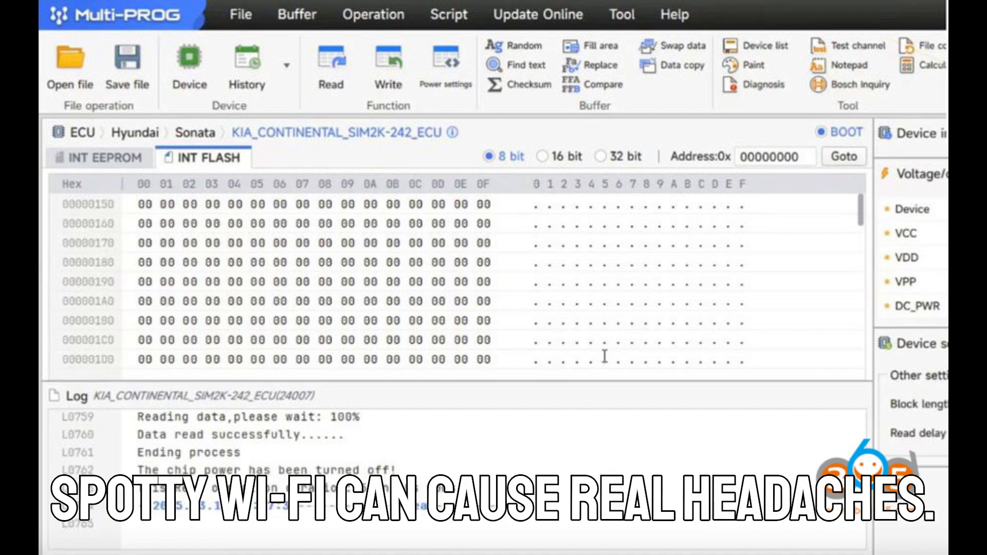
- Show the Hyundai i35 ECU board connection diagram with its P1/P2 points
left_click(98, 159)
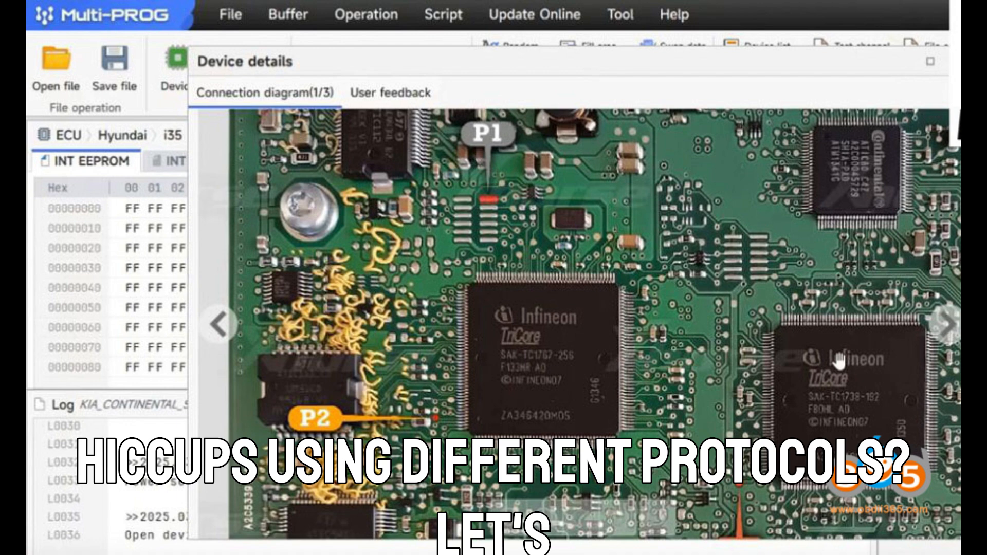
- Write the donor INT FLASH .bin to the Sonata SIM2K-242 until 'Writing data success' appears
left_click(951, 61)
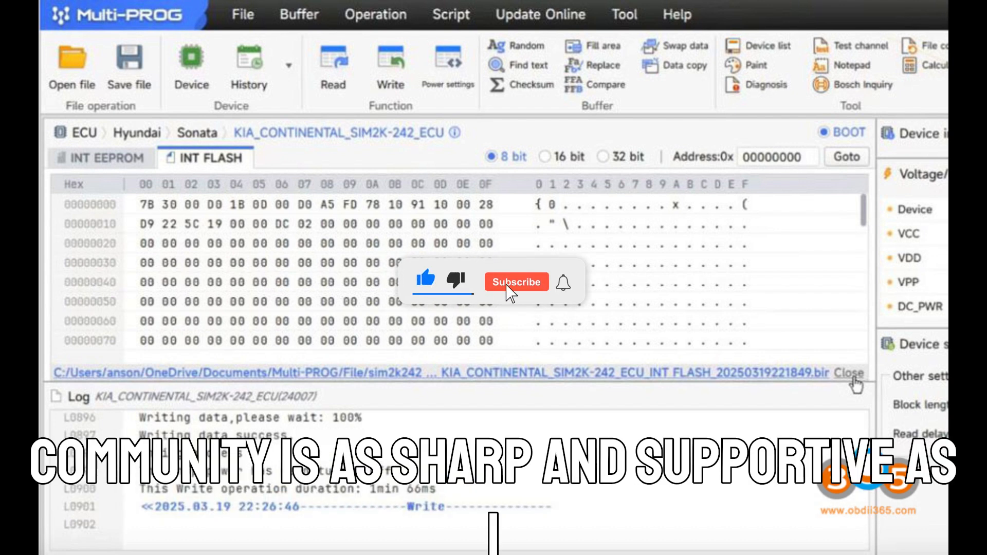
left_click(515, 282)
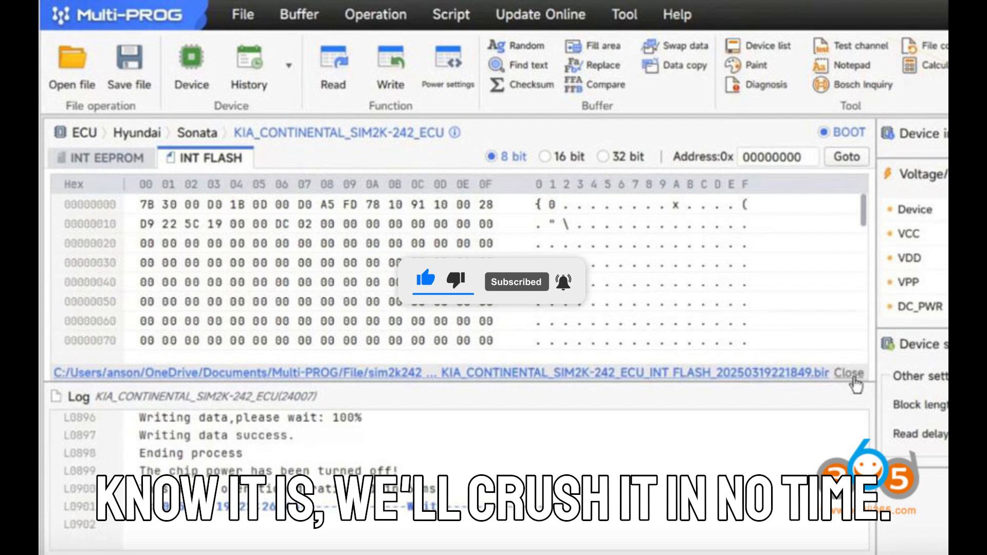